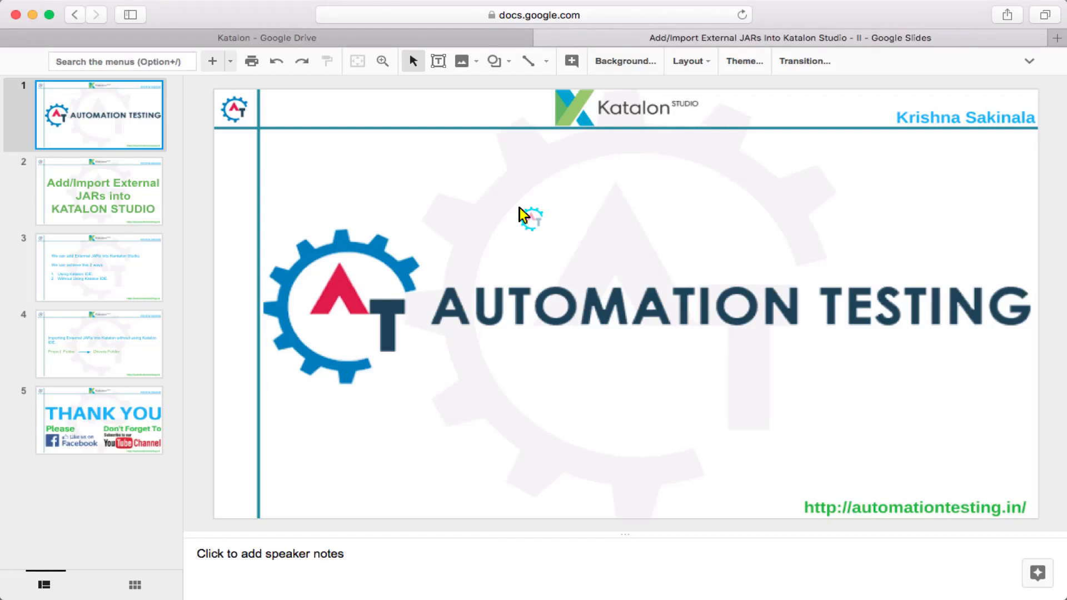
Walk through slides 2-4: title, two import approaches, importing without the Katalon IDE.
{"action": "left_click", "coordinate": [102, 192]}
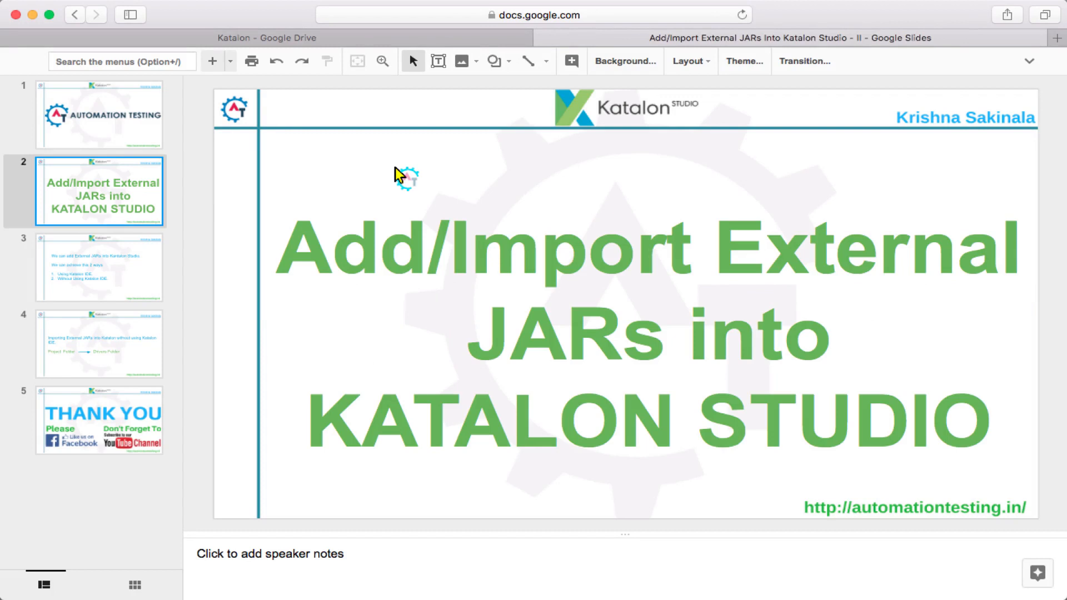
{"action": "mouse_move", "coordinate": [380, 177]}
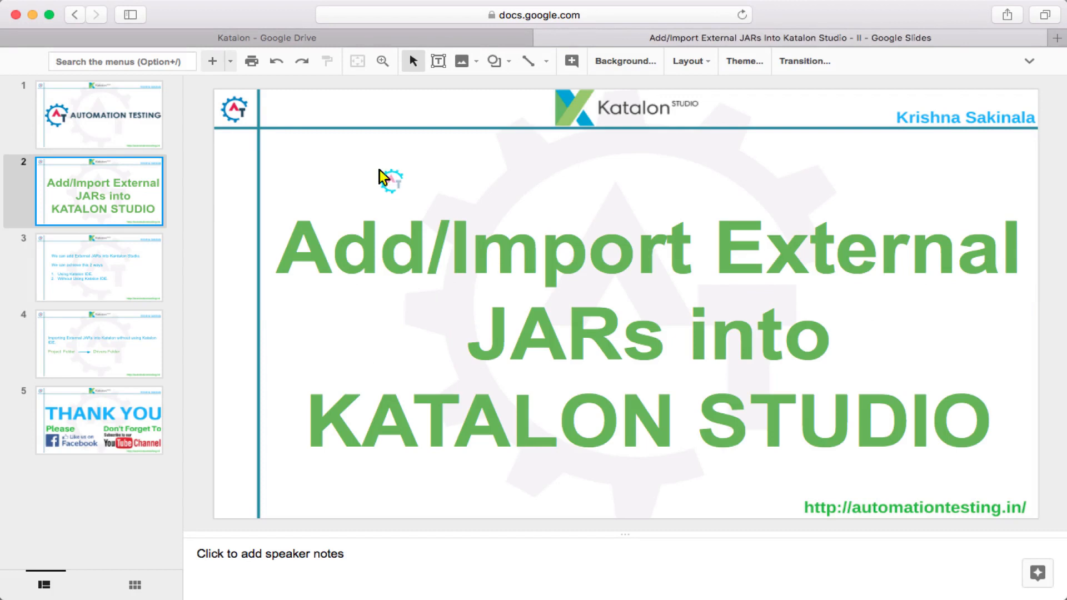
{"action": "left_click", "coordinate": [99, 266]}
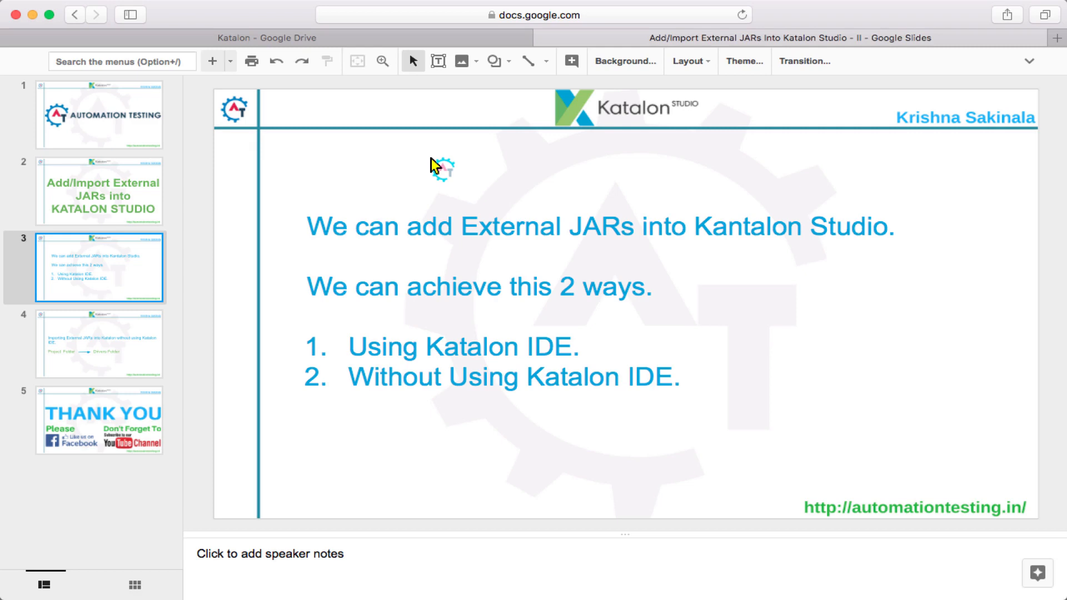
{"action": "left_click", "coordinate": [98, 344]}
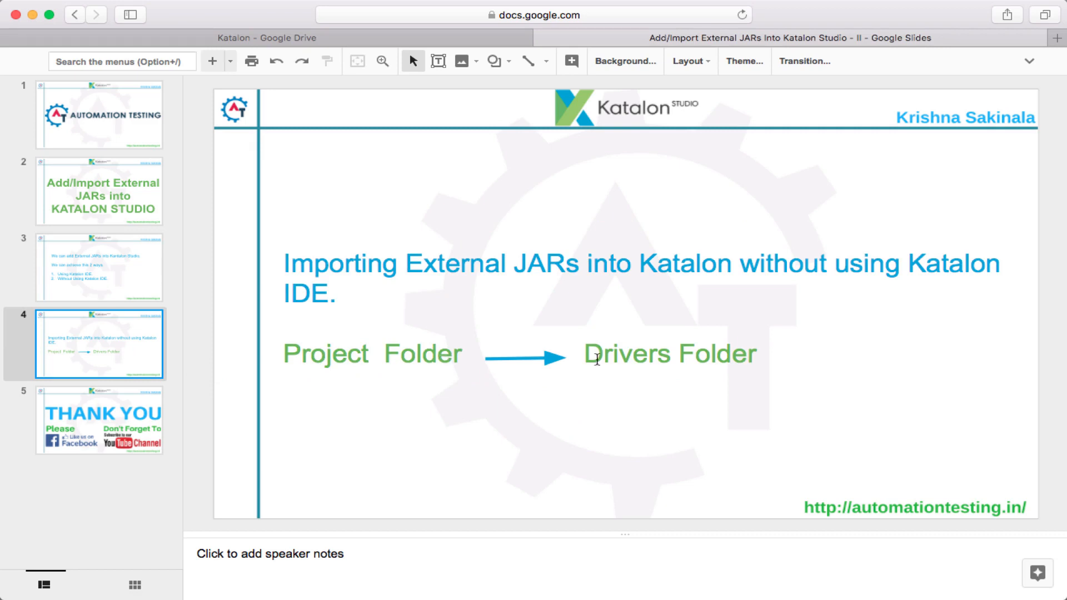
{"action": "mouse_move", "coordinate": [645, 360]}
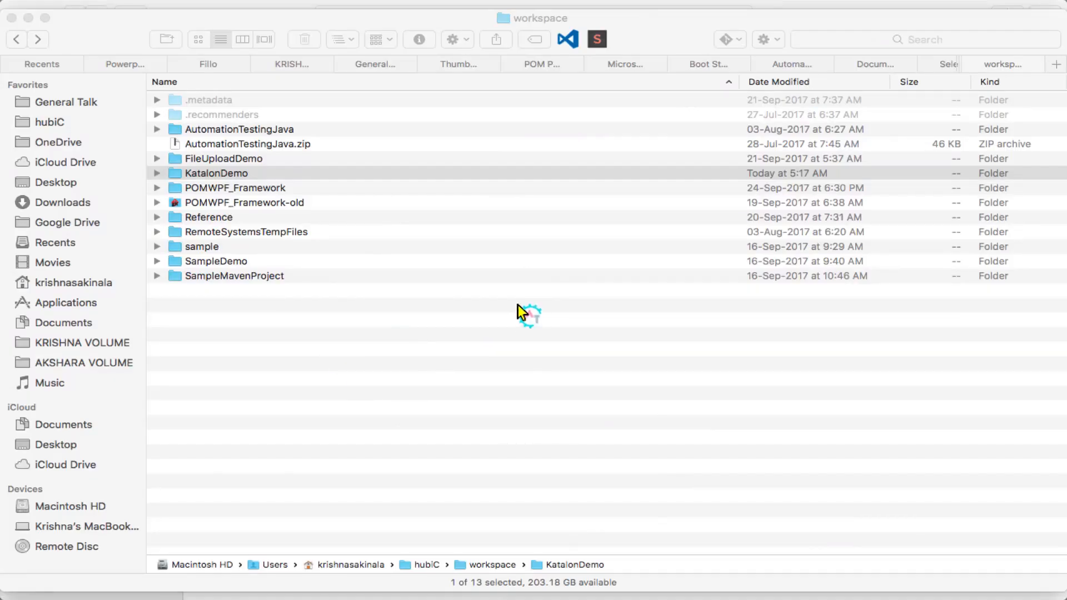
{"action": "mouse_move", "coordinate": [367, 58]}
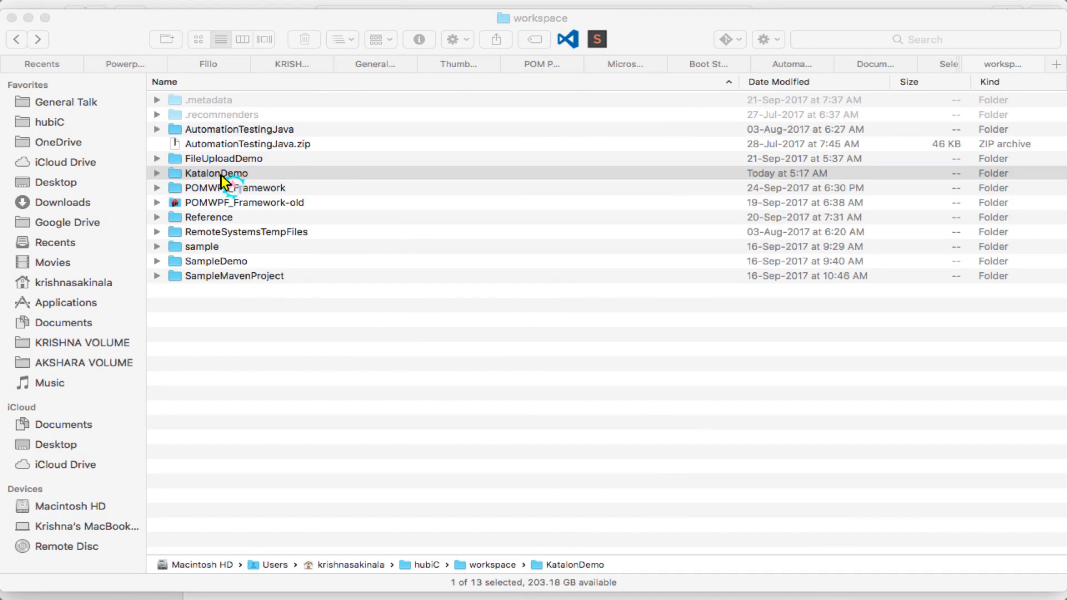
Navigate into the KatalonDemo project's empty Drivers folder.
{"action": "double_click", "coordinate": [215, 172]}
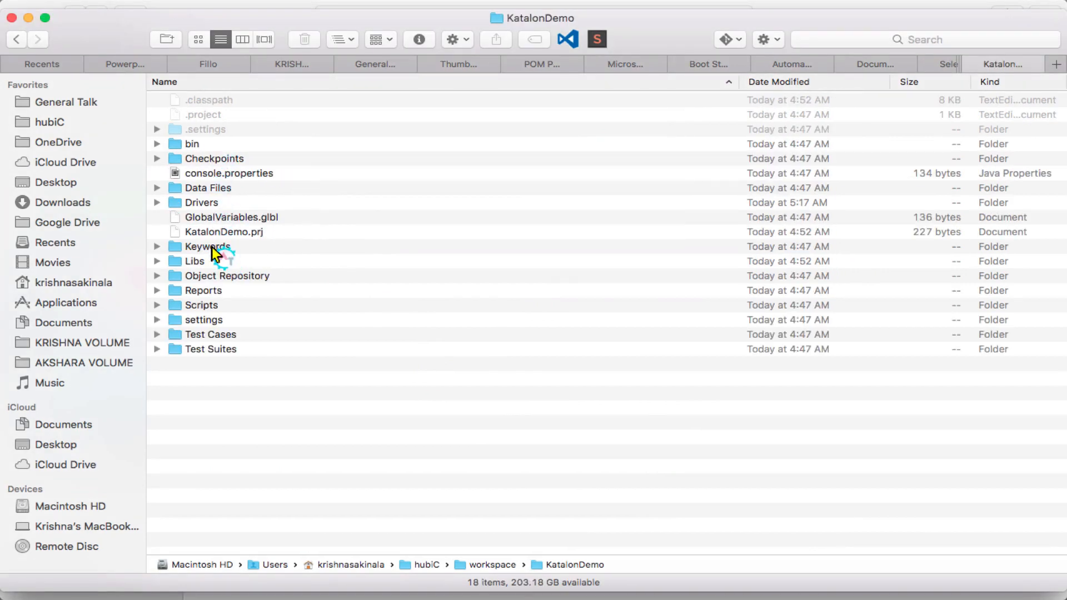
{"action": "double_click", "coordinate": [204, 202]}
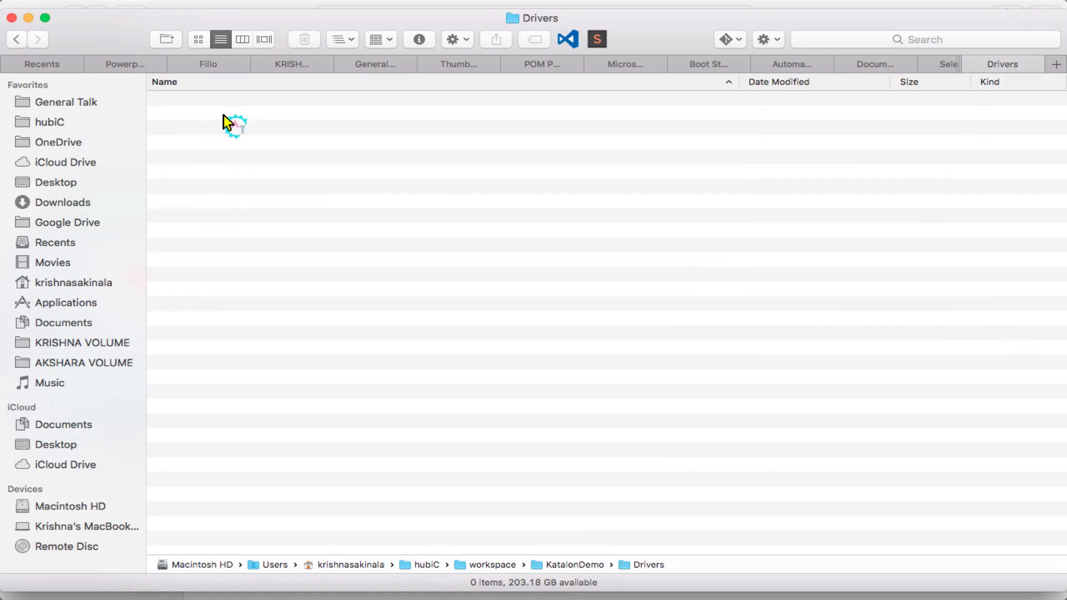
{"action": "mouse_move", "coordinate": [431, 165]}
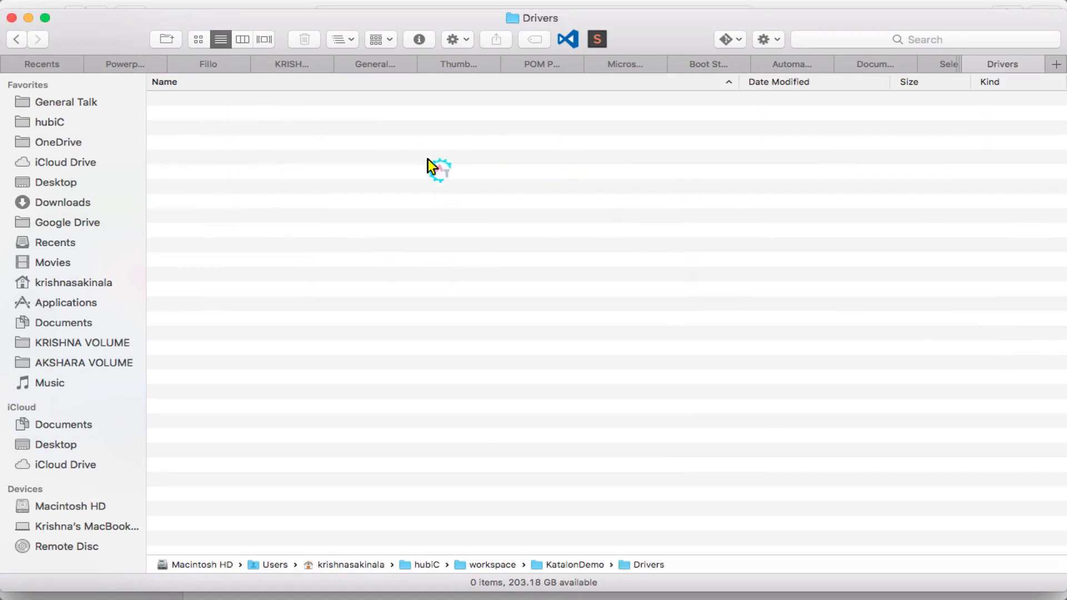
{"action": "mouse_move", "coordinate": [501, 252]}
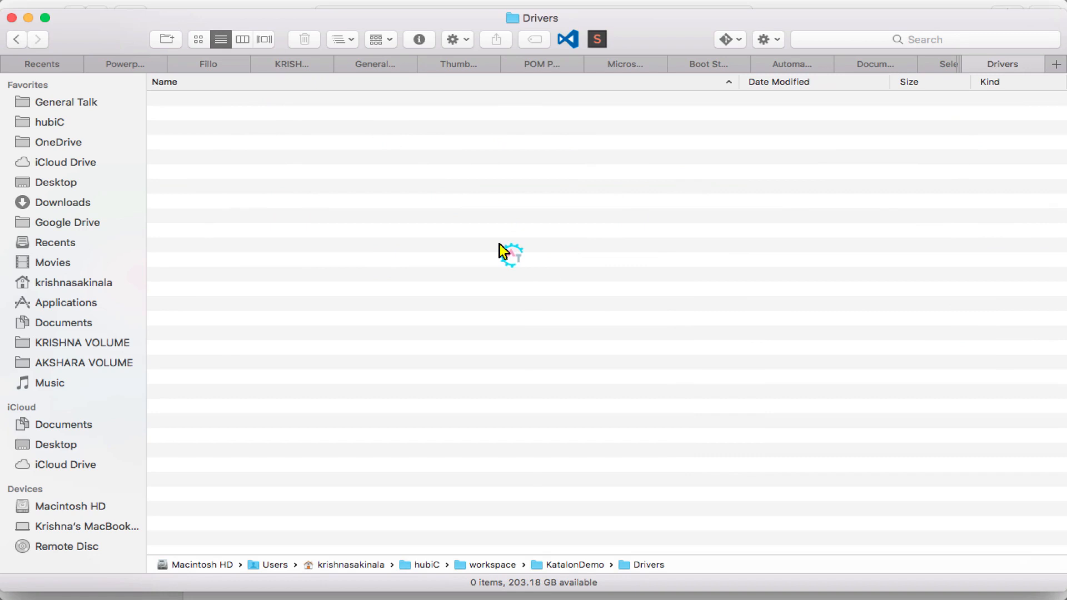
{"action": "mouse_move", "coordinate": [367, 235]}
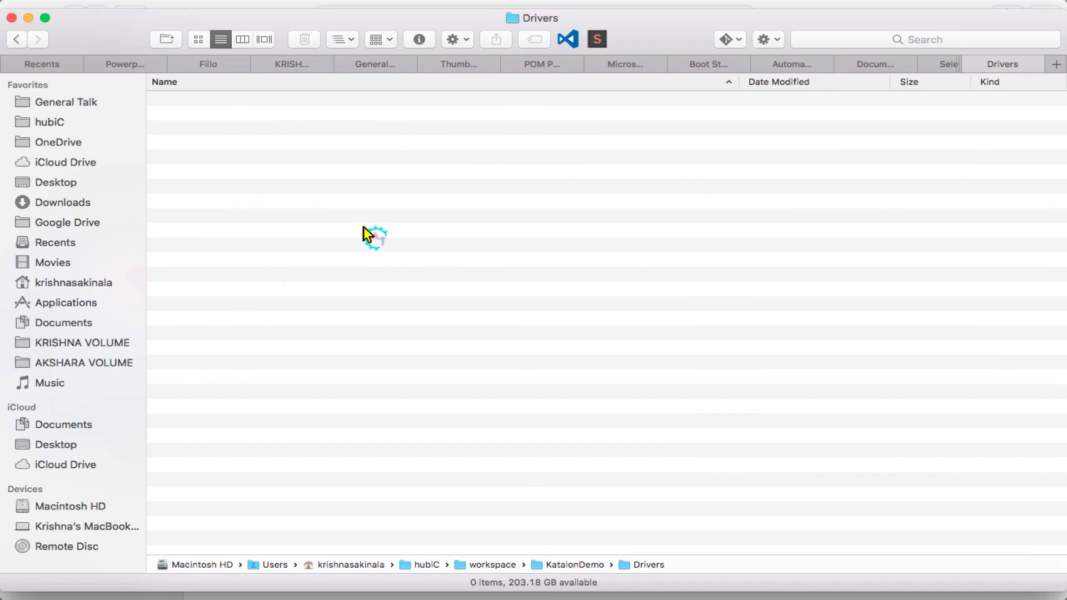
{"action": "mouse_move", "coordinate": [88, 368]}
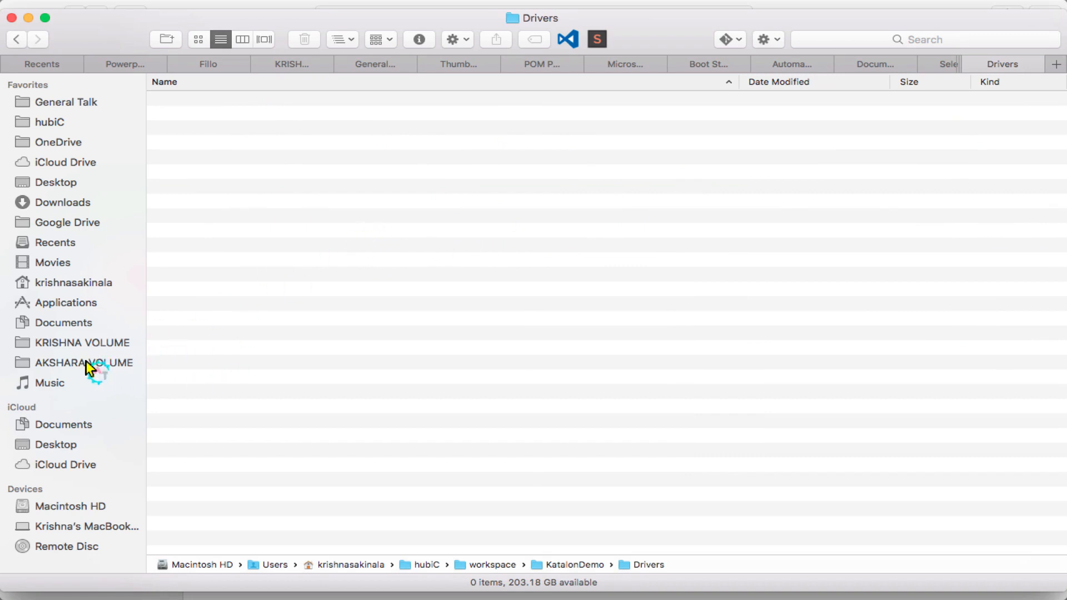
Navigate to KRISHNA VOLUME > Selenium > Jar Files.
{"action": "left_click", "coordinate": [80, 342]}
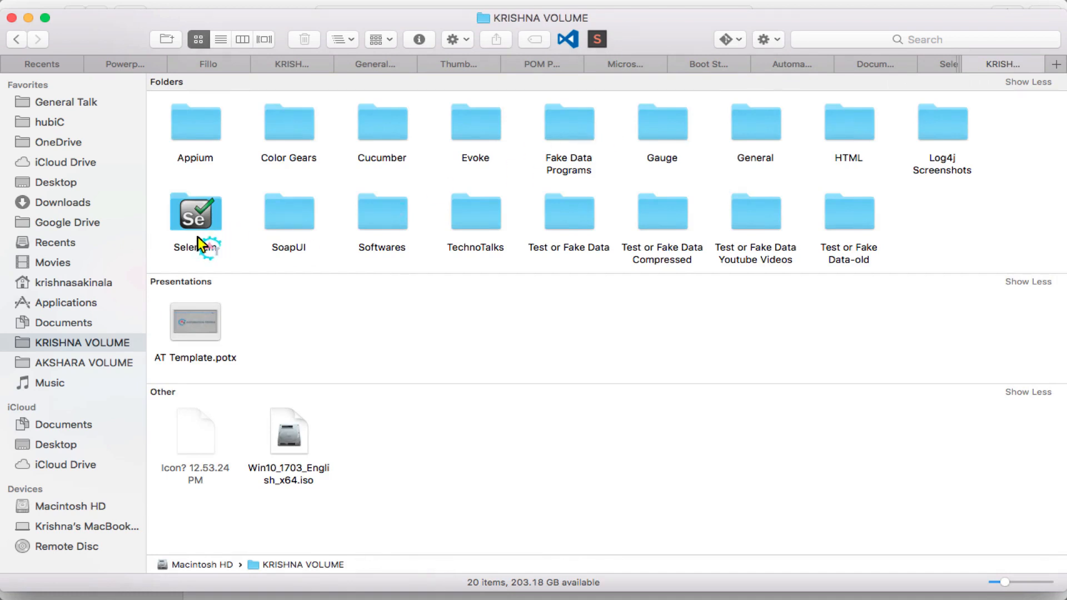
{"action": "double_click", "coordinate": [196, 212]}
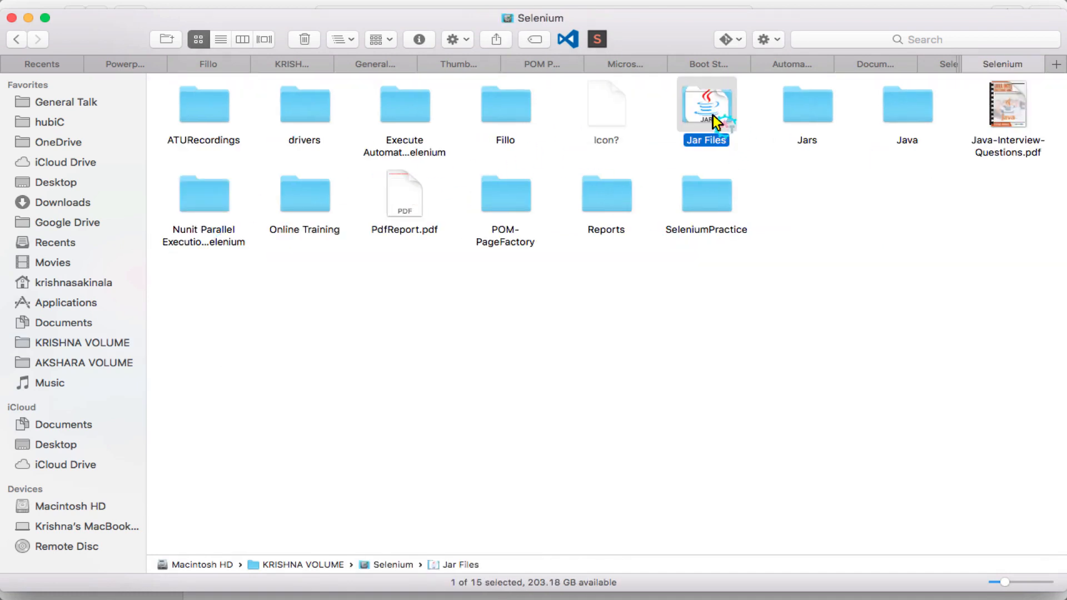
{"action": "double_click", "coordinate": [706, 105]}
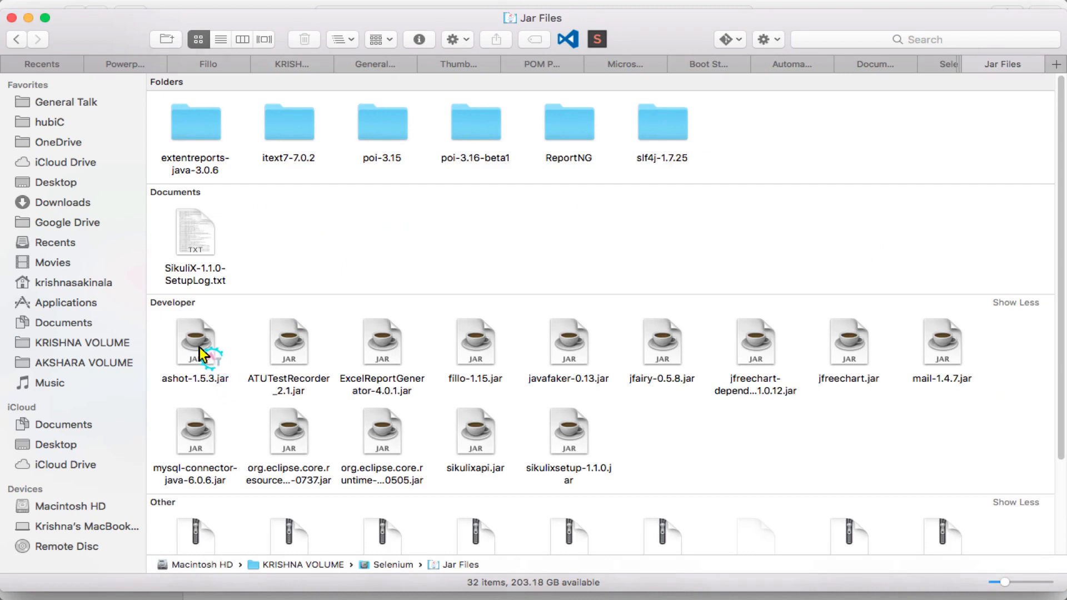
Copy ashot-1.5.3.jar from the Jar Files folder.
{"action": "left_click", "coordinate": [196, 342]}
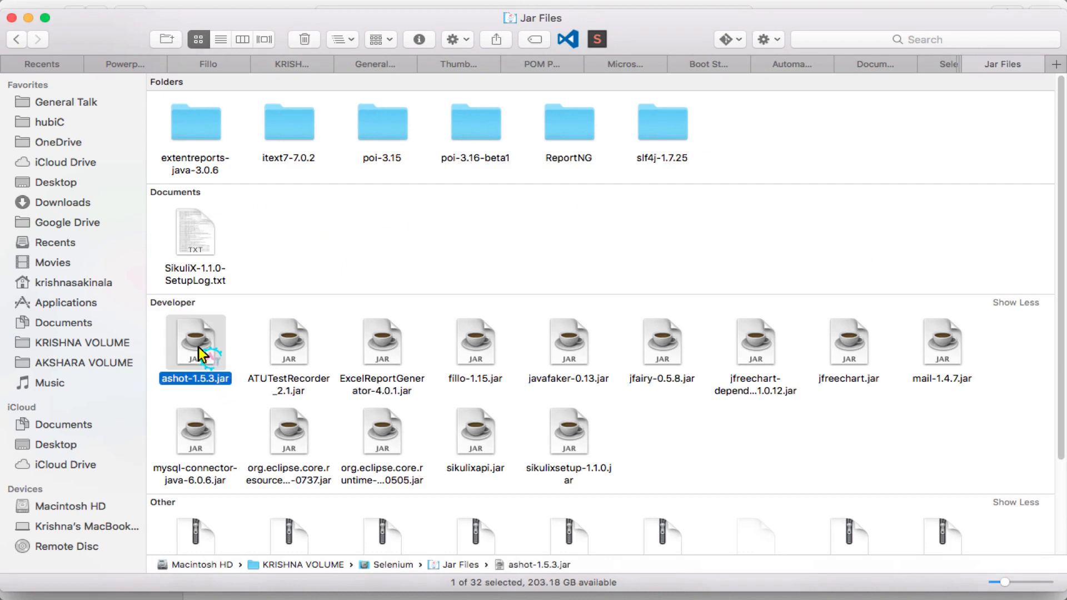
{"action": "right_click", "coordinate": [196, 342]}
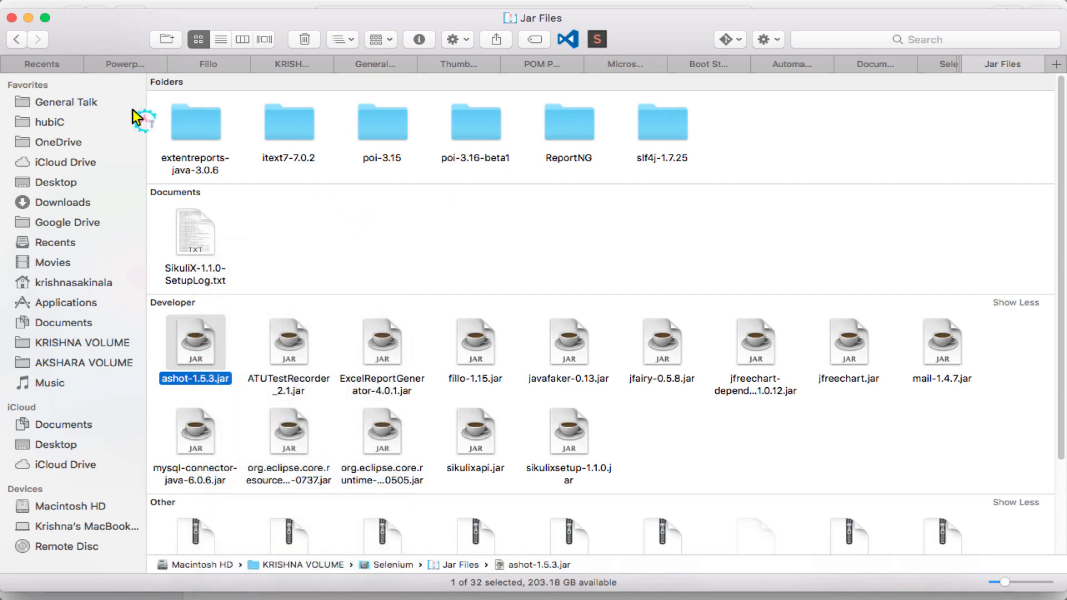
{"action": "left_click", "coordinate": [18, 39]}
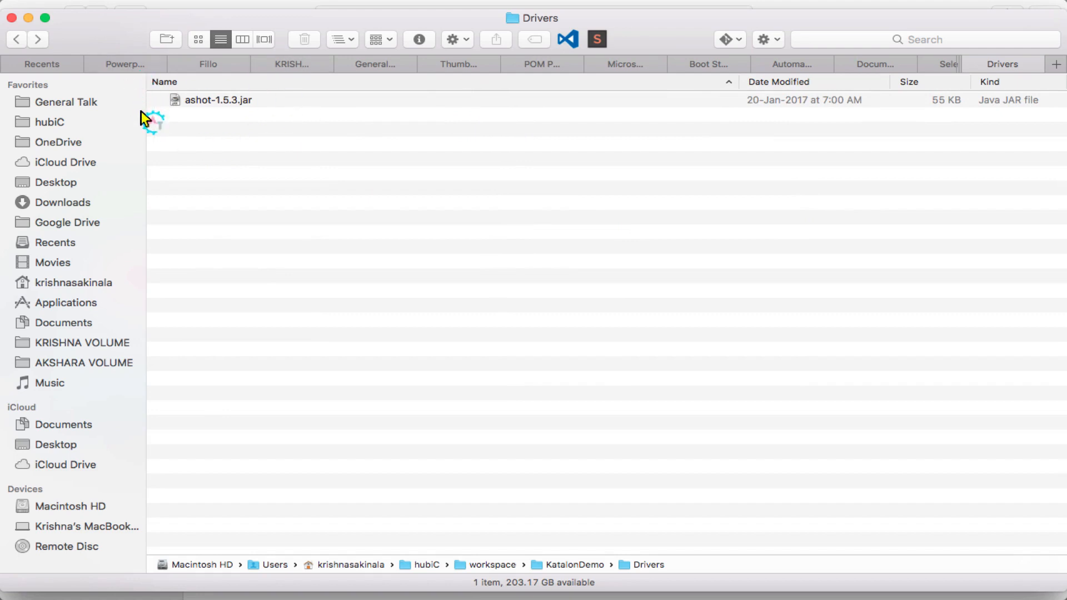
{"action": "mouse_move", "coordinate": [237, 99]}
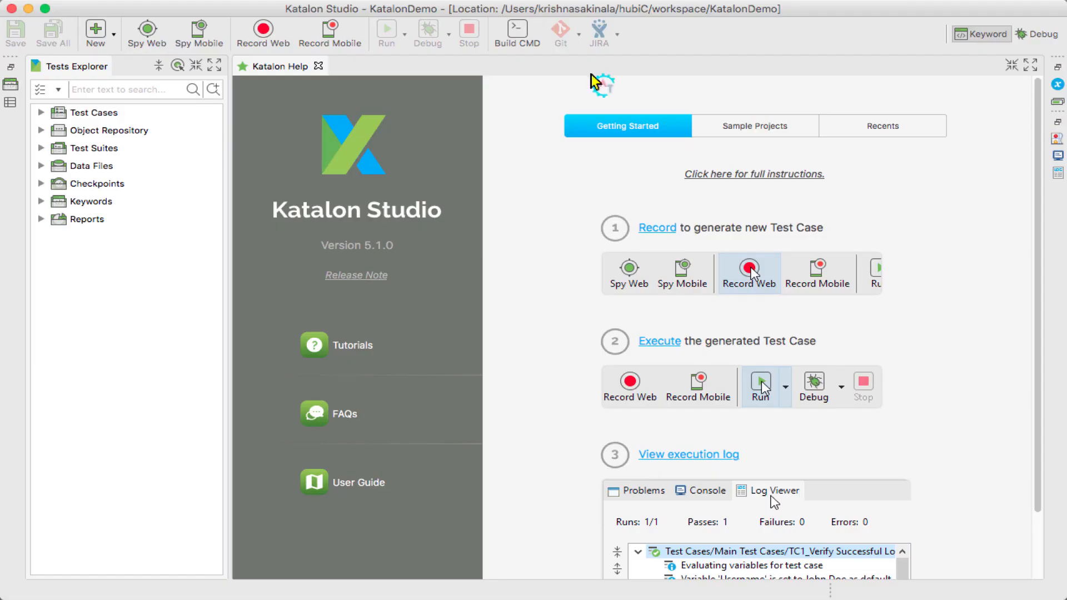
{"action": "mouse_move", "coordinate": [524, 210]}
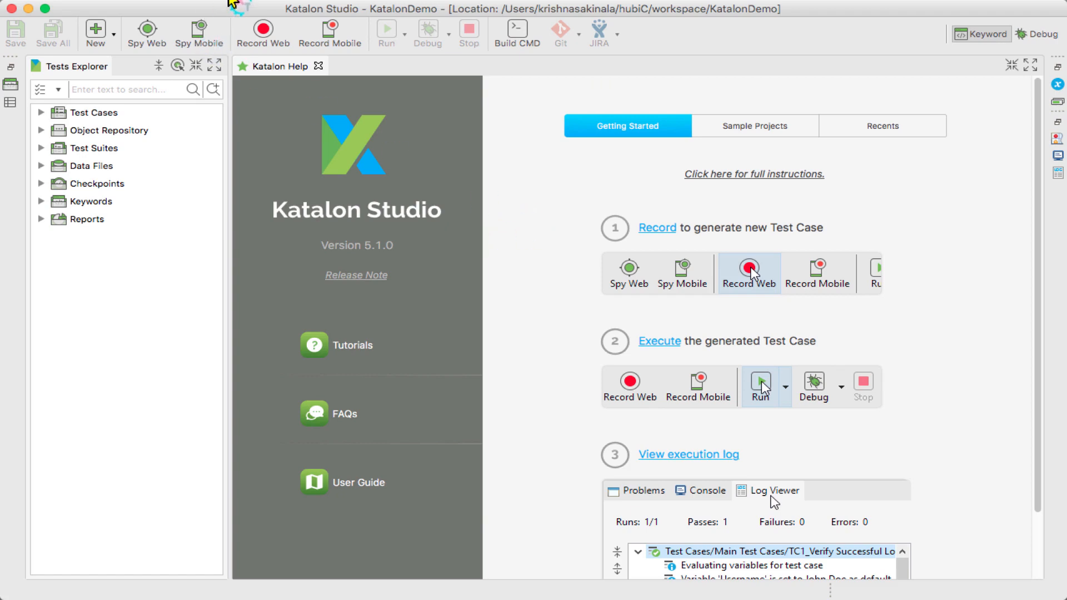
{"action": "mouse_move", "coordinate": [253, 47]}
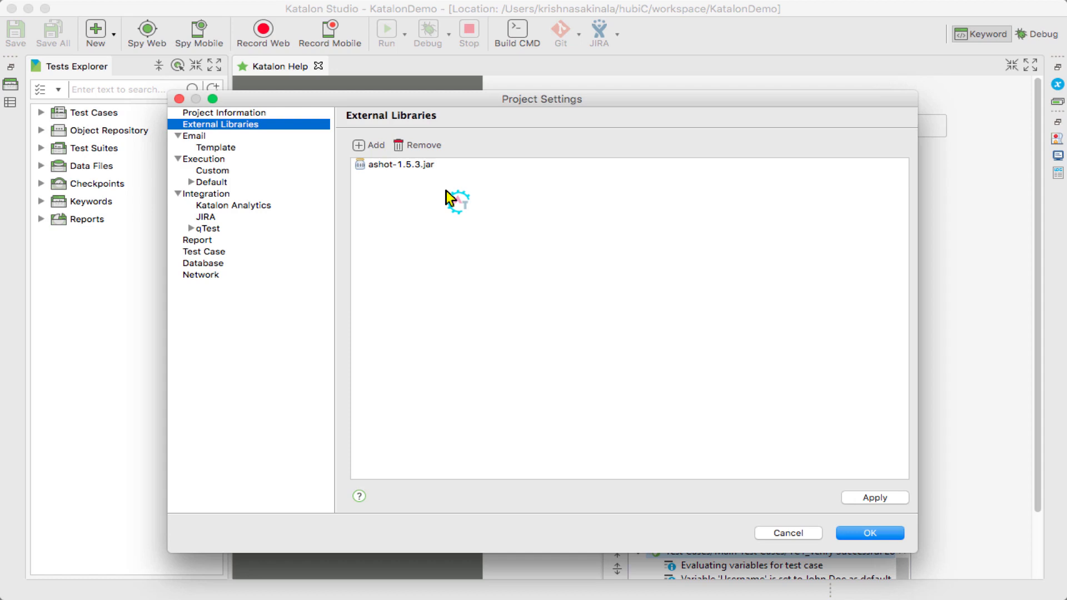
{"action": "mouse_move", "coordinate": [518, 180]}
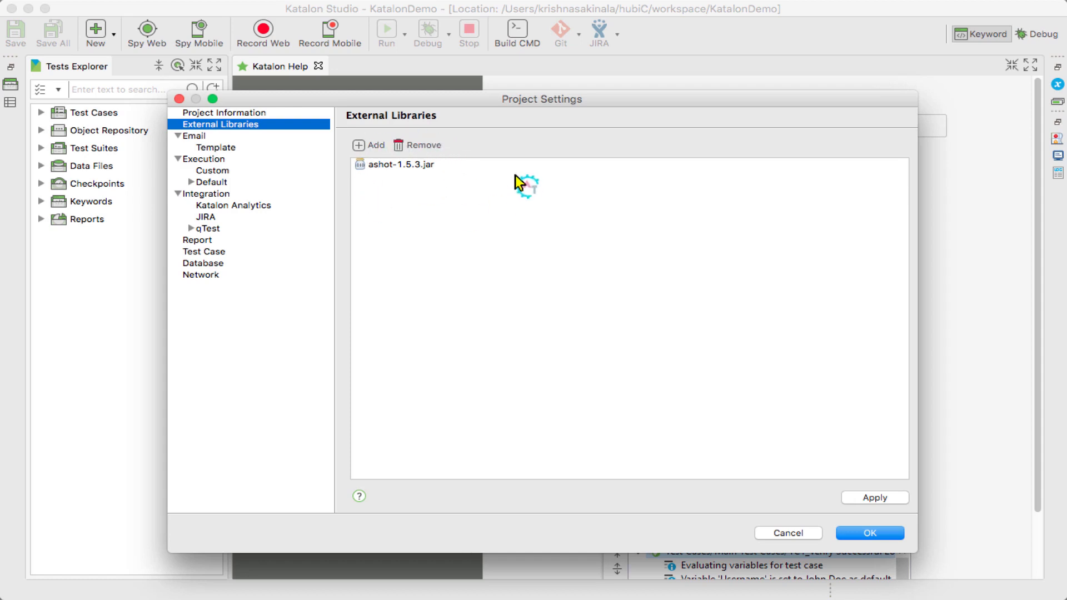
{"action": "mouse_move", "coordinate": [525, 115]}
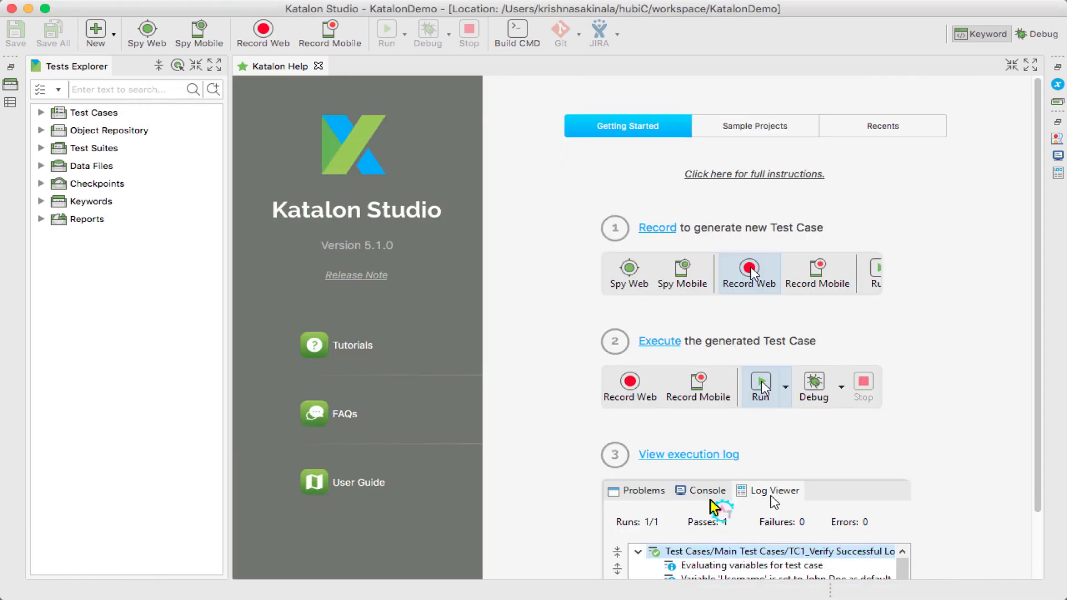
{"action": "mouse_move", "coordinate": [573, 206]}
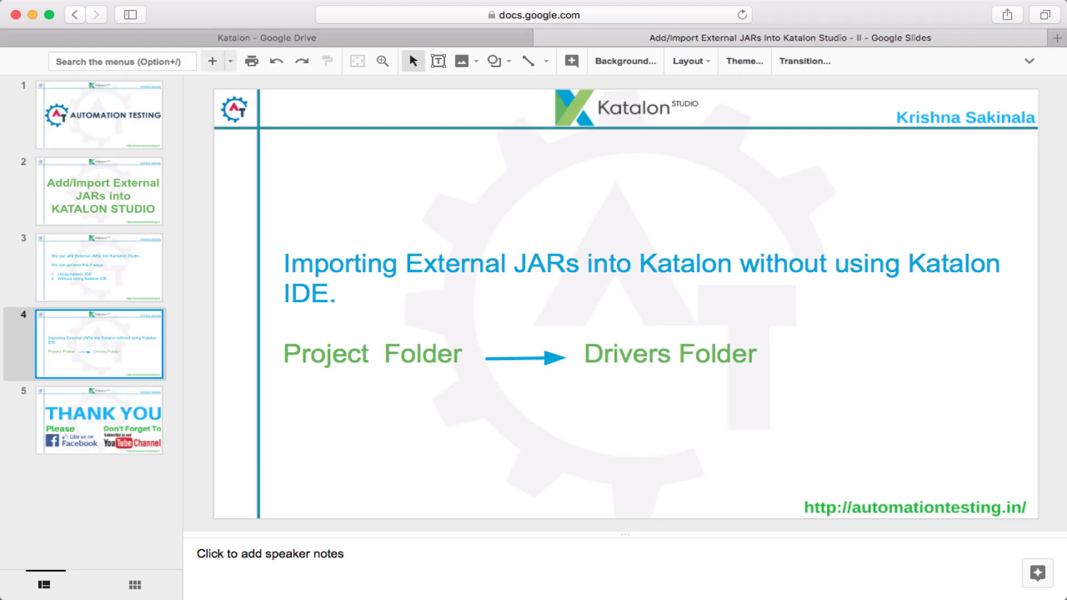
Show the closing thank-you slide (slide 5) in Google Slides.
{"action": "left_click", "coordinate": [100, 429]}
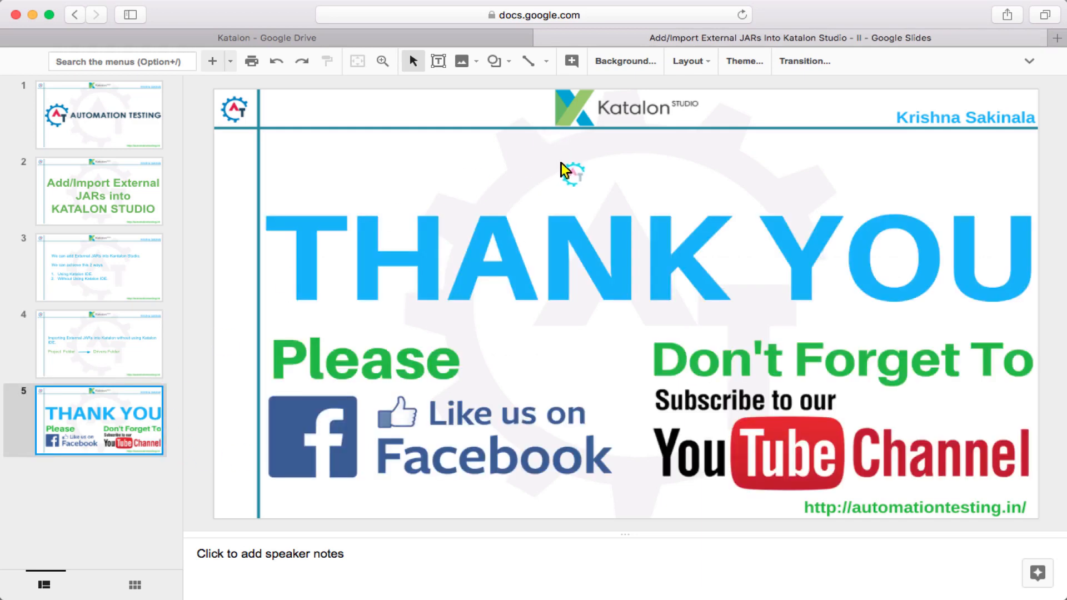